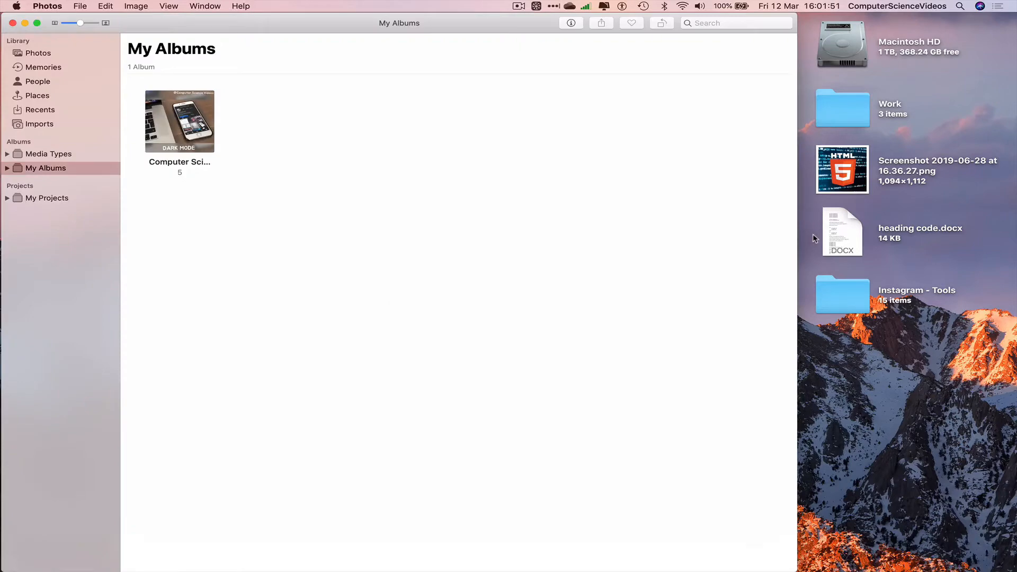
Switch to the Photos library view and scroll through all 59 photos and 11 videos.
click(37, 53)
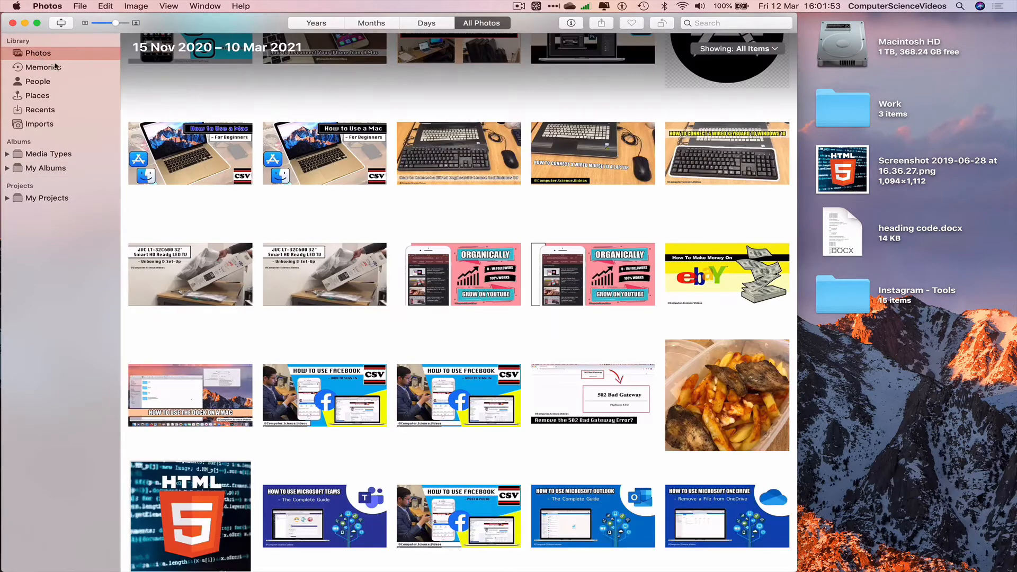
scroll(down, 3)
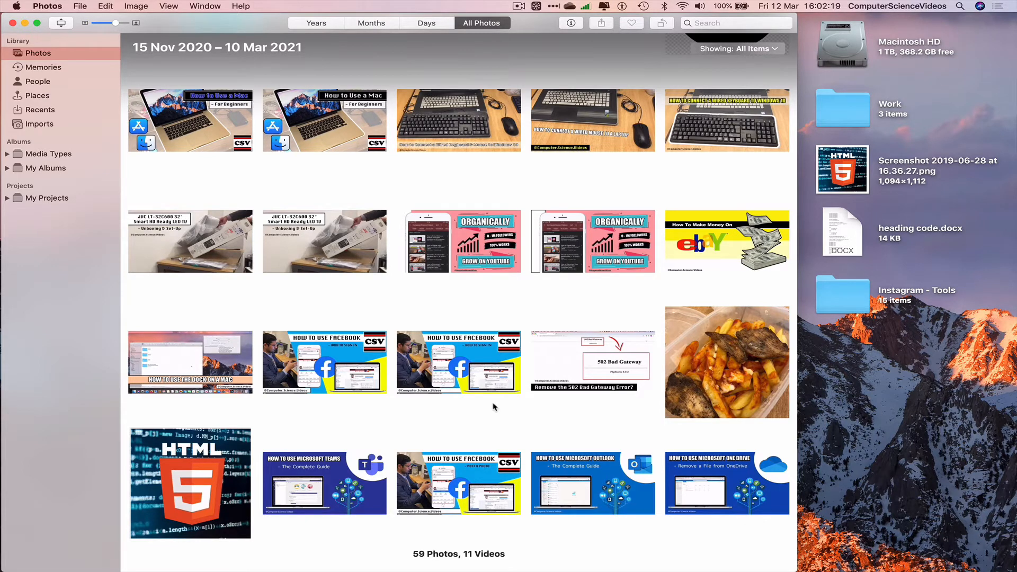
mouse_move(489, 436)
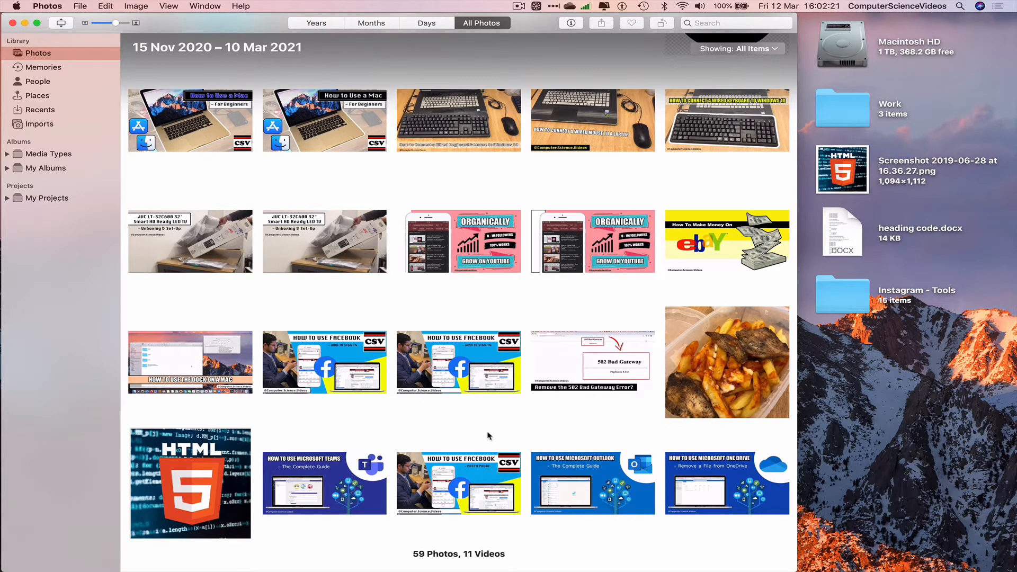
Delete the HTML5 logo photo and confirm, leaving 58 photos and 11 videos.
click(190, 482)
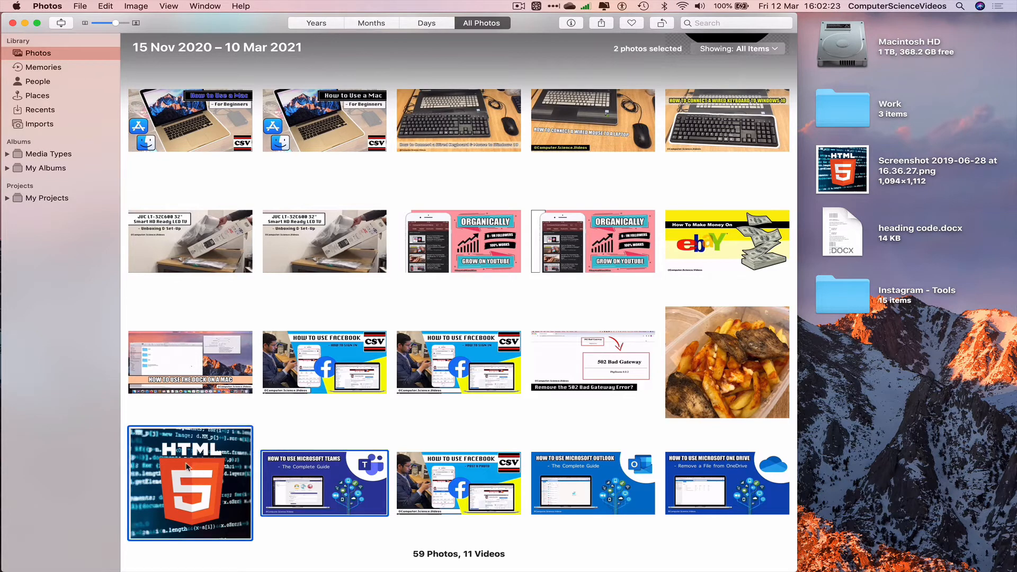
right_click(190, 483)
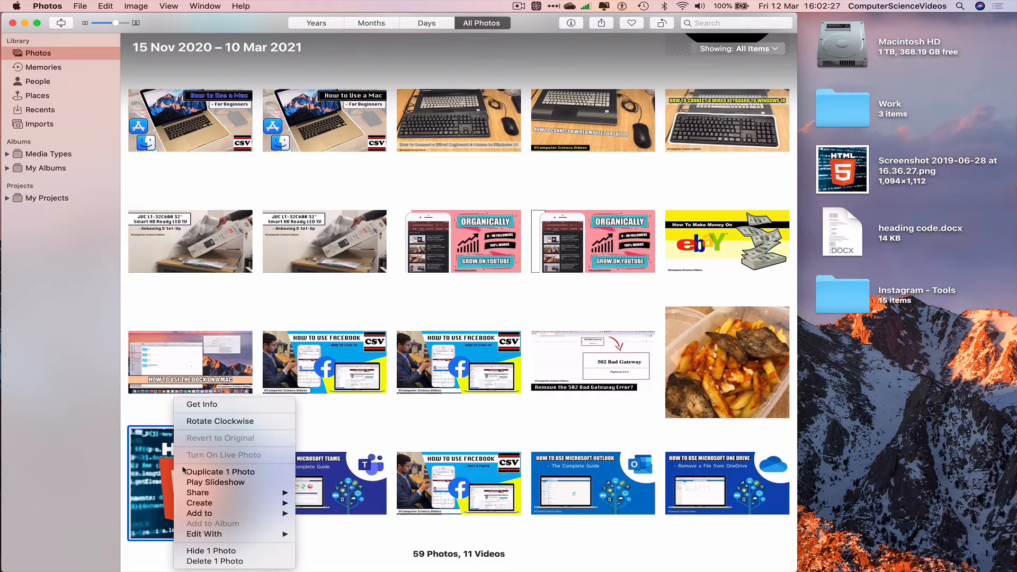
mouse_move(214, 560)
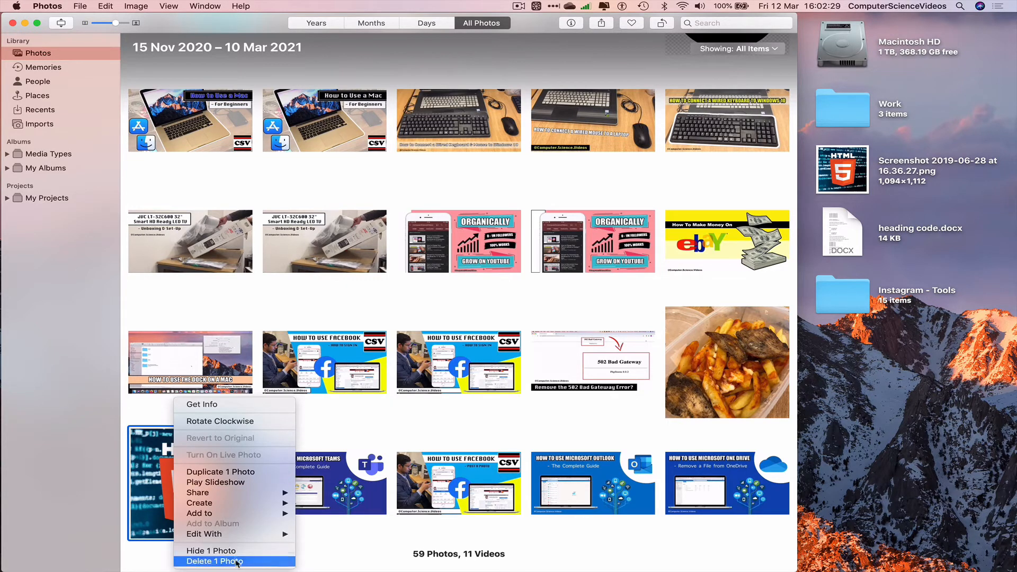
click(213, 561)
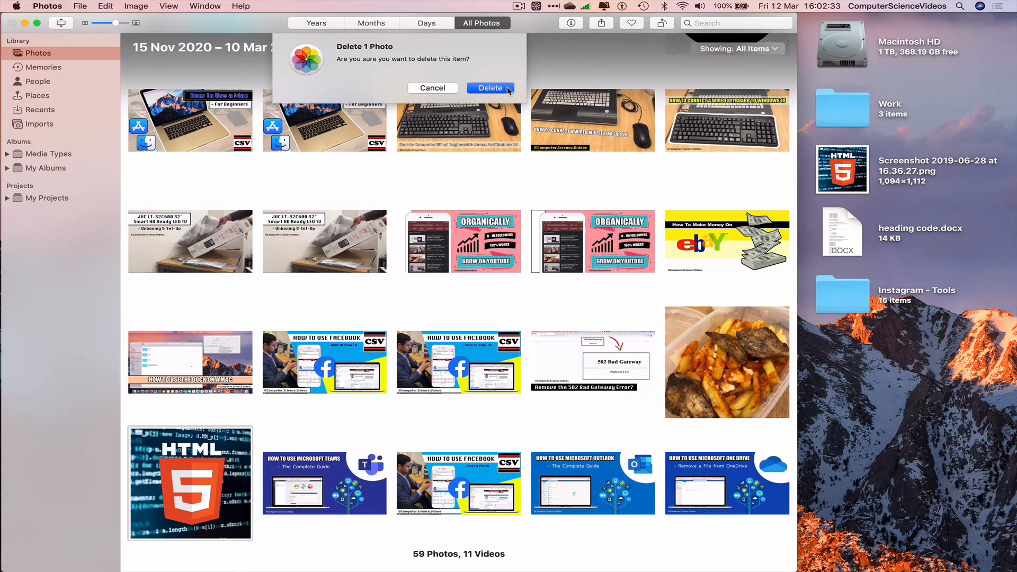
click(490, 88)
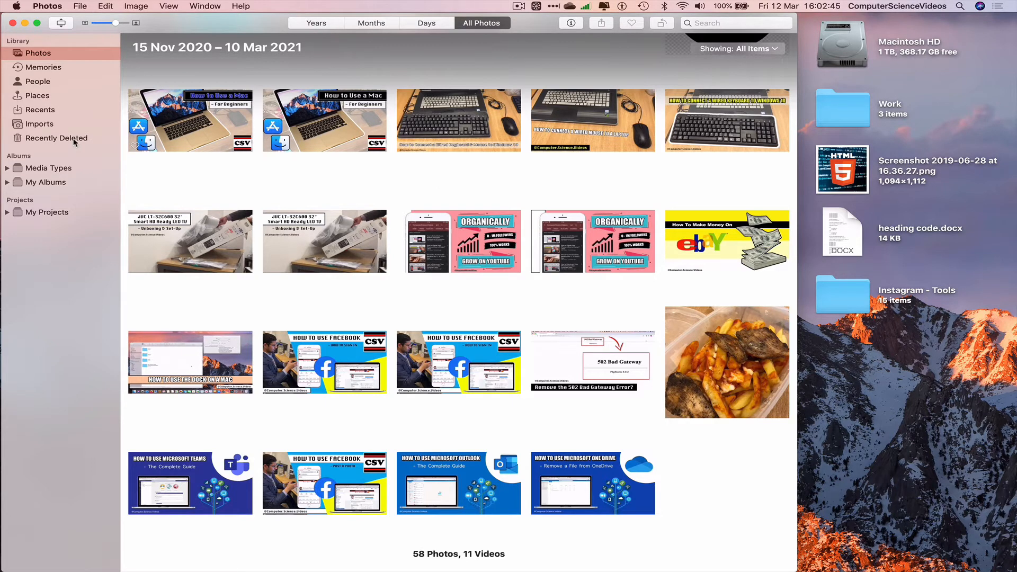
Empty Recently Deleted with Delete All, permanently erasing the HTML5 photo.
click(57, 139)
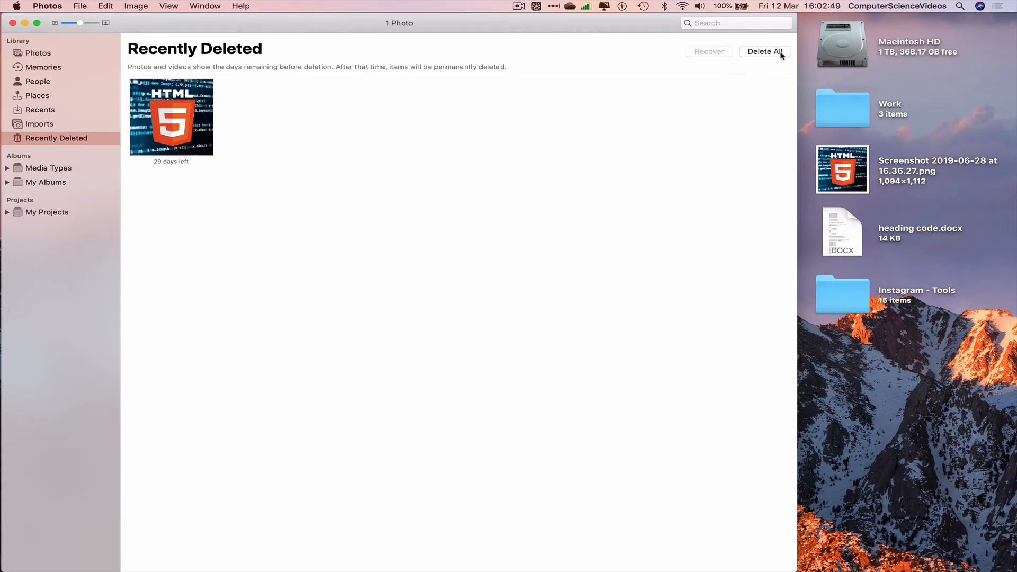
click(763, 51)
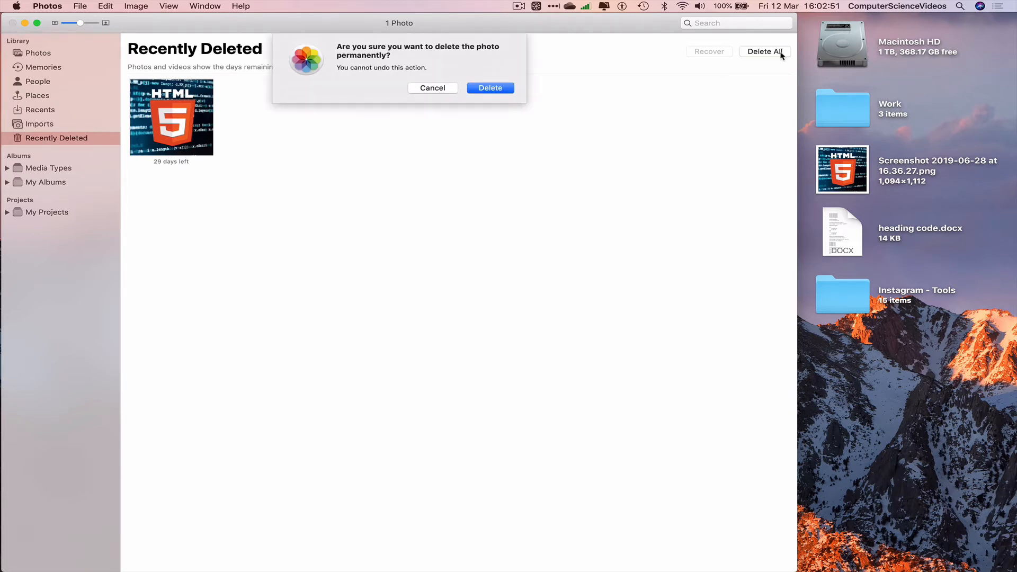
mouse_move(494, 64)
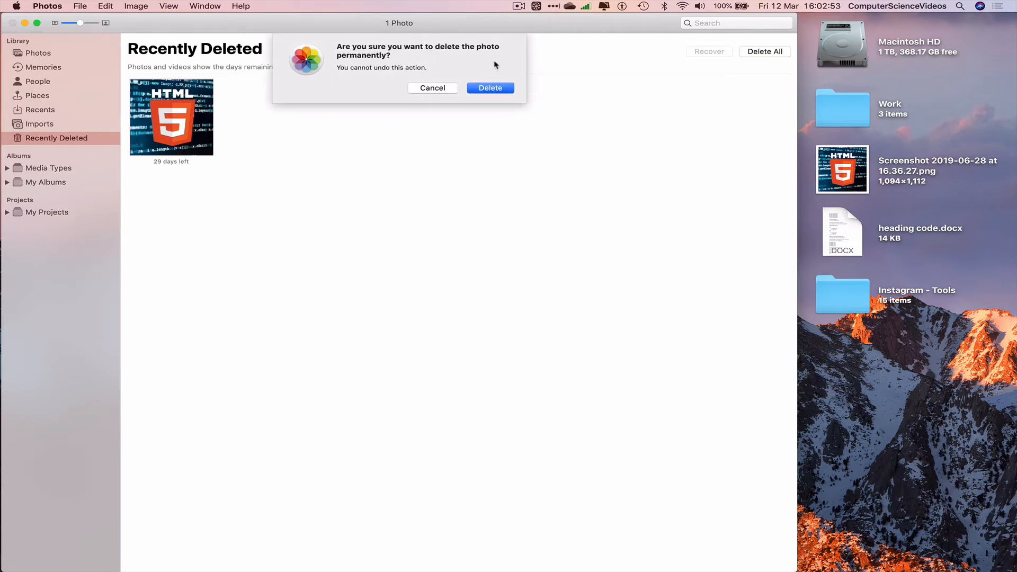
mouse_move(372, 93)
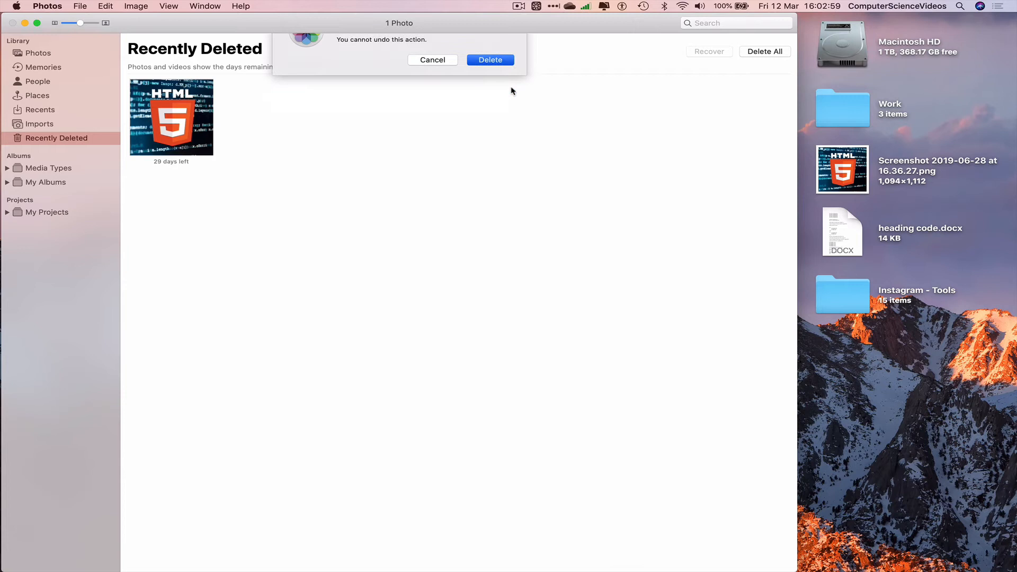
click(490, 60)
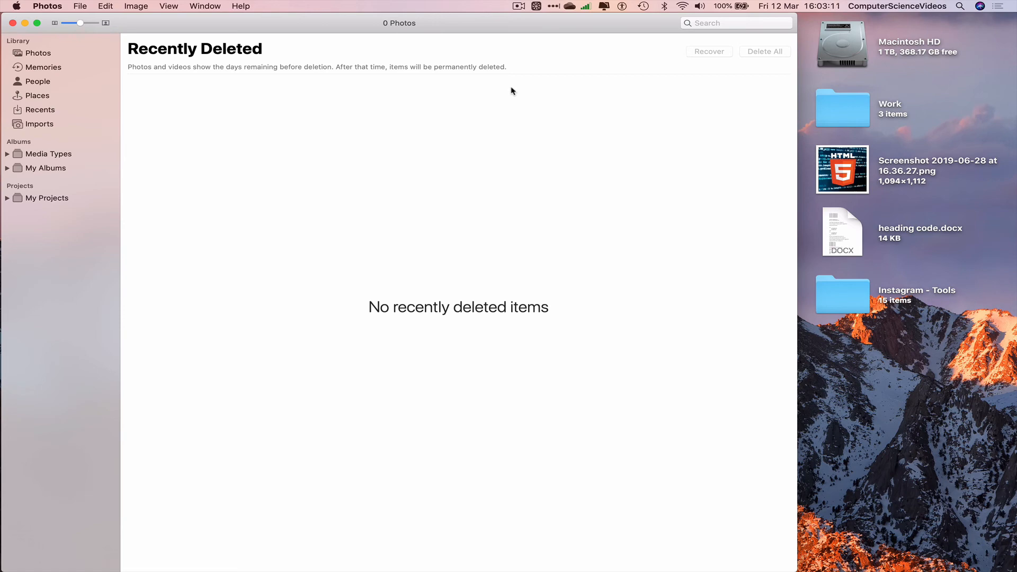
Quit Photos from the Photos menu.
click(46, 6)
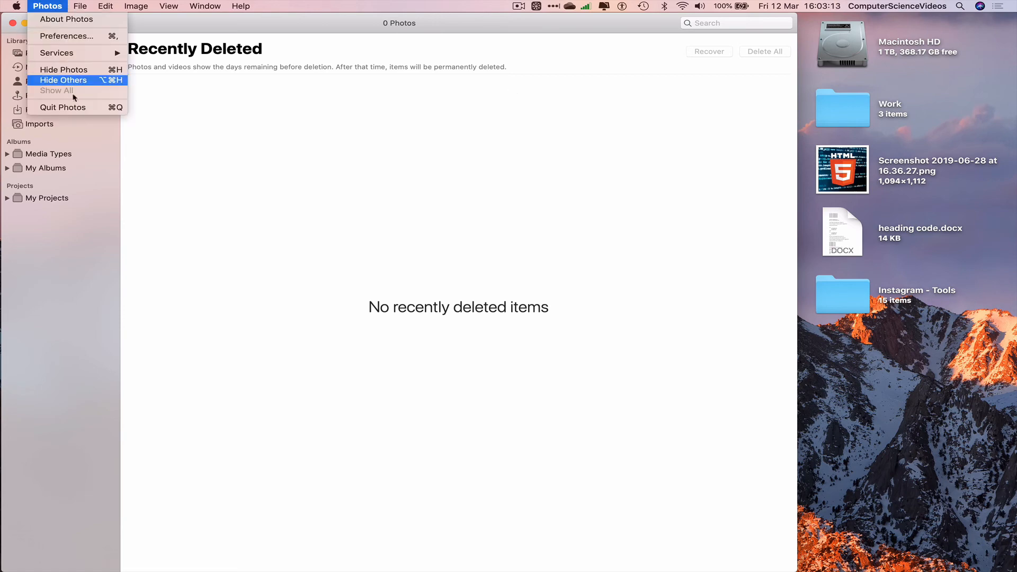
click(63, 80)
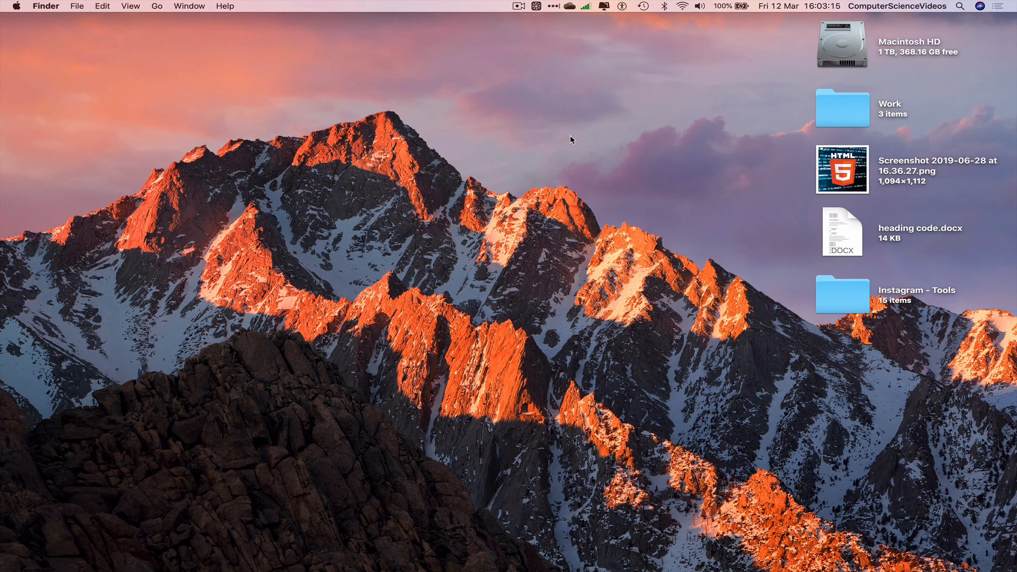